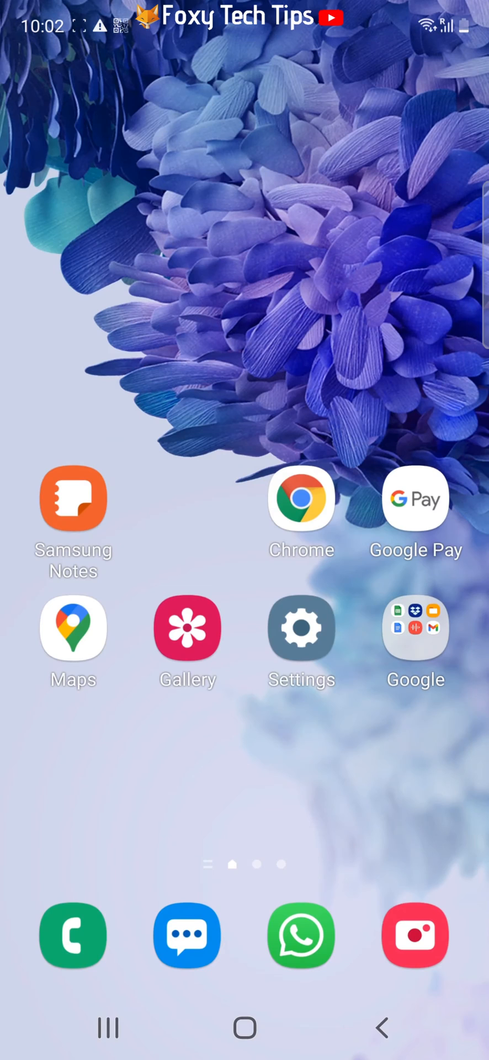
- Launch Settings from the home screen and go into Connections
left_click(301, 627)
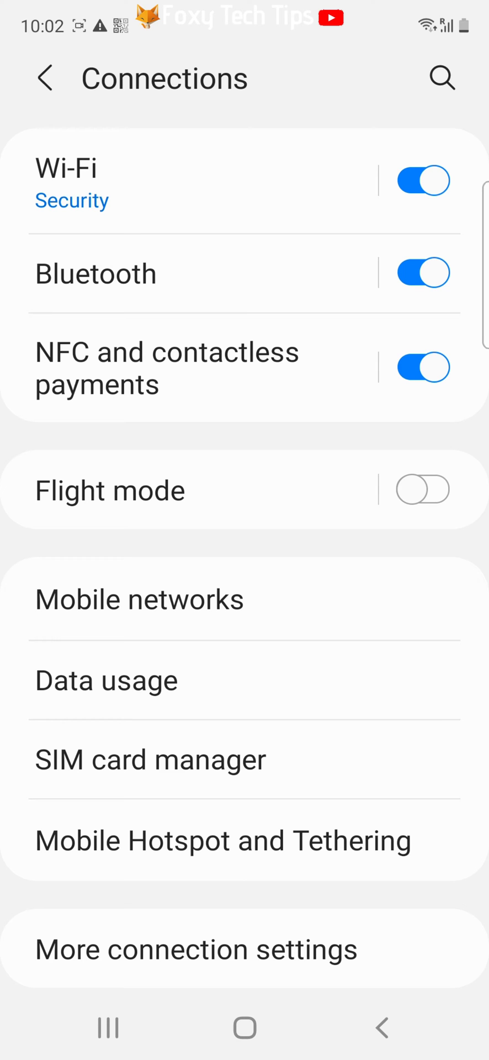
left_click(106, 680)
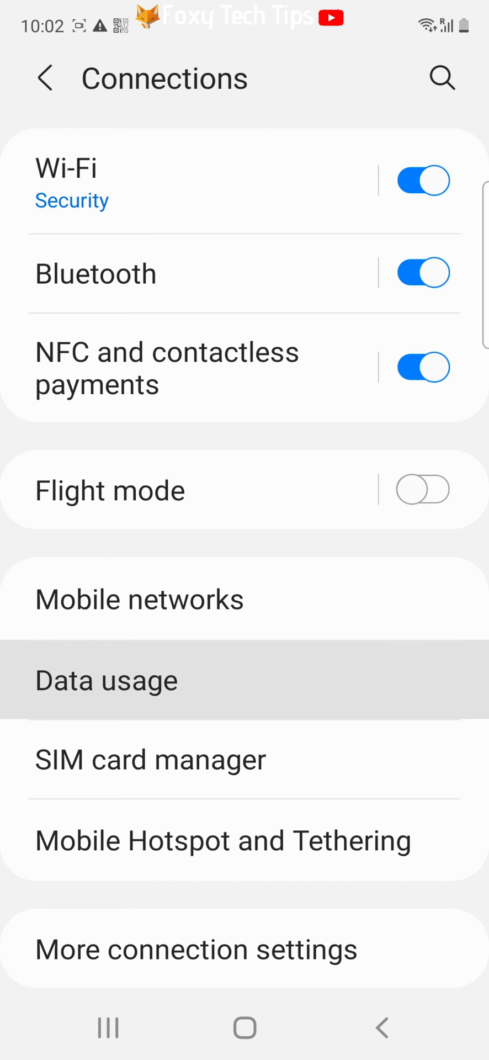
- Navigate through Data usage and Mobile data usage to Billing cycle and data warning
left_click(107, 680)
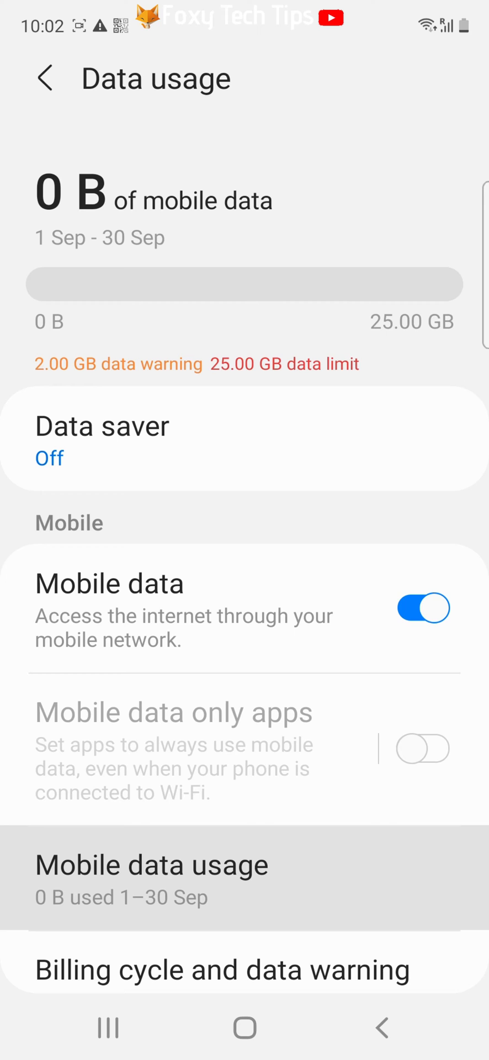
left_click(152, 879)
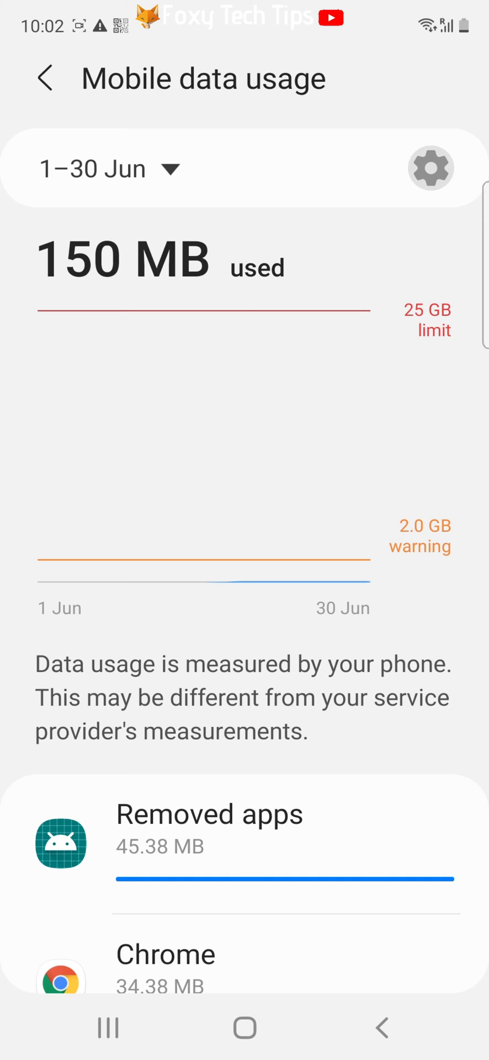
left_click(430, 168)
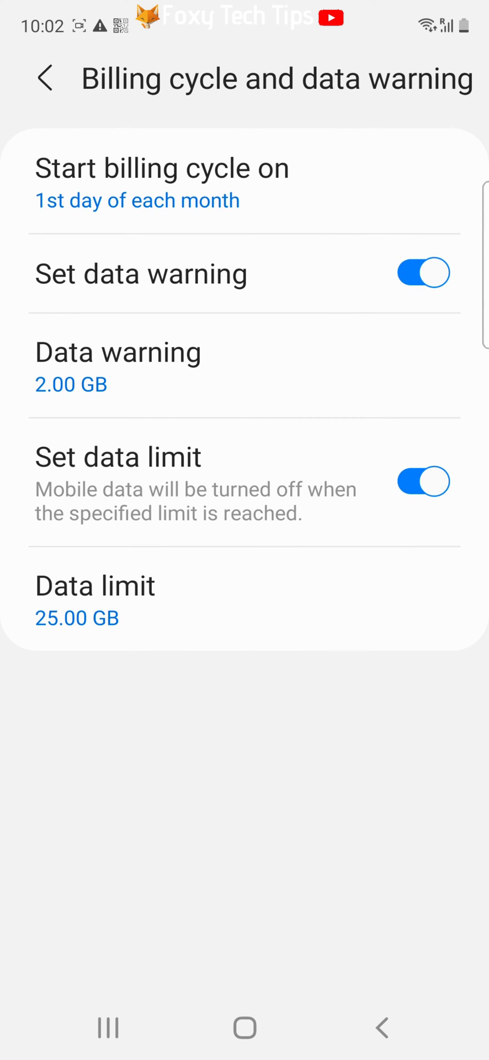
- Toggle Set data limit off and on, then bring up the 5.00 GB Data limit entry dialog
left_click(423, 481)
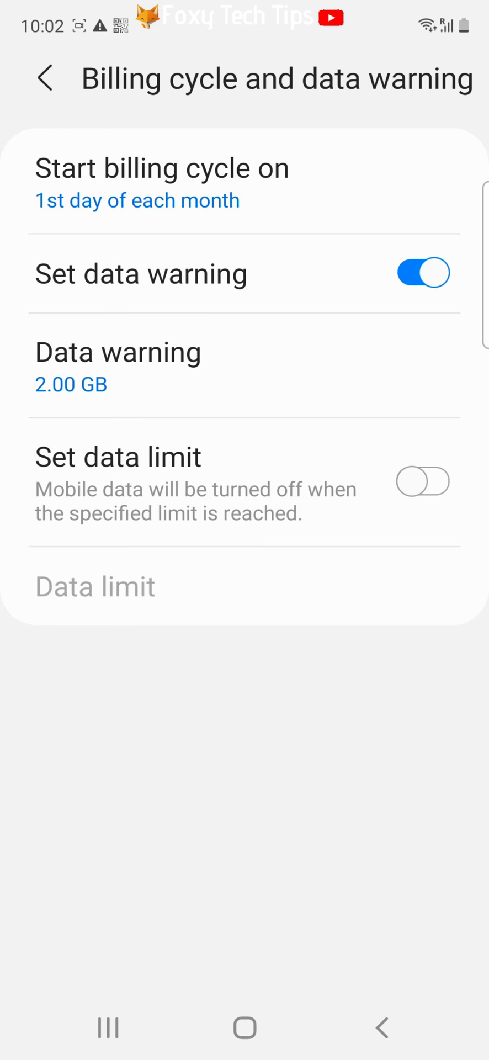
left_click(423, 482)
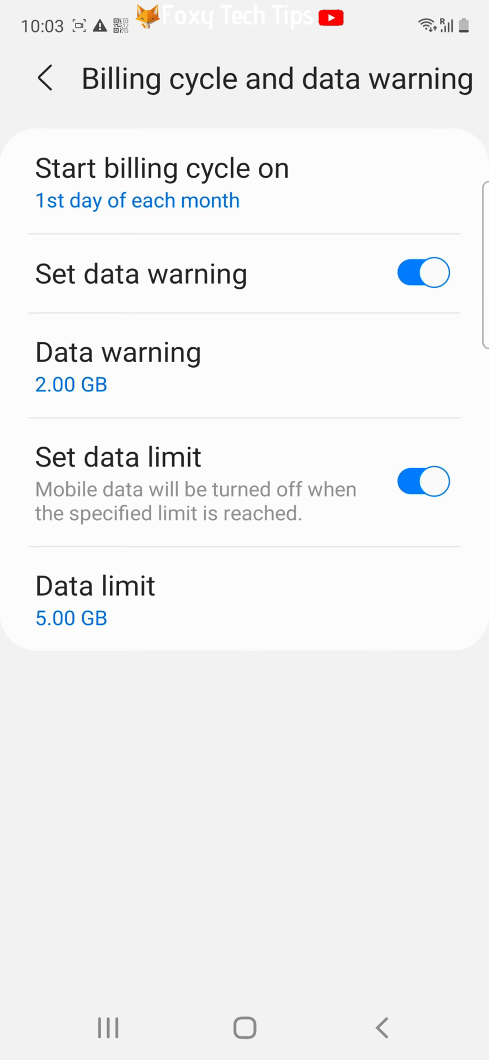
left_click(95, 600)
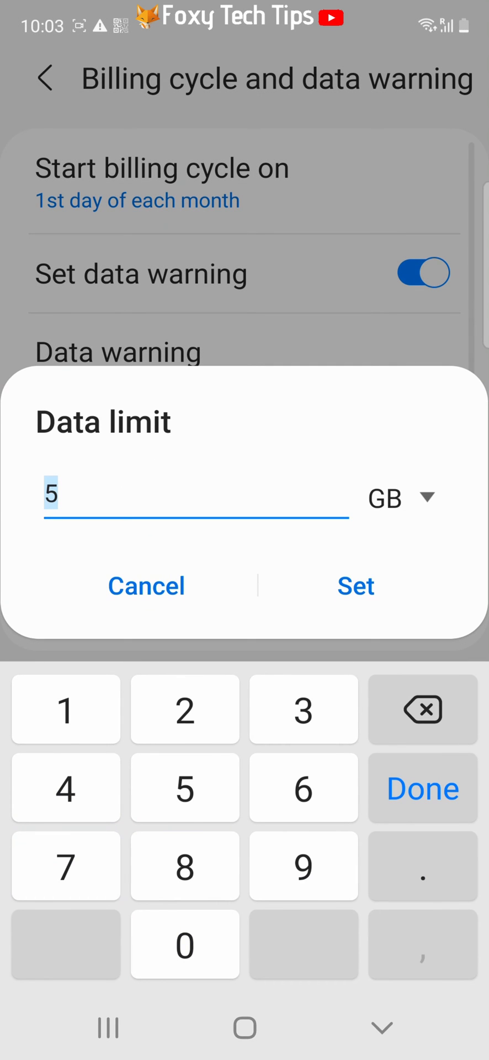
- Enter 2 with GB as the unit and confirm the 2 GB mobile data limit
left_click(402, 498)
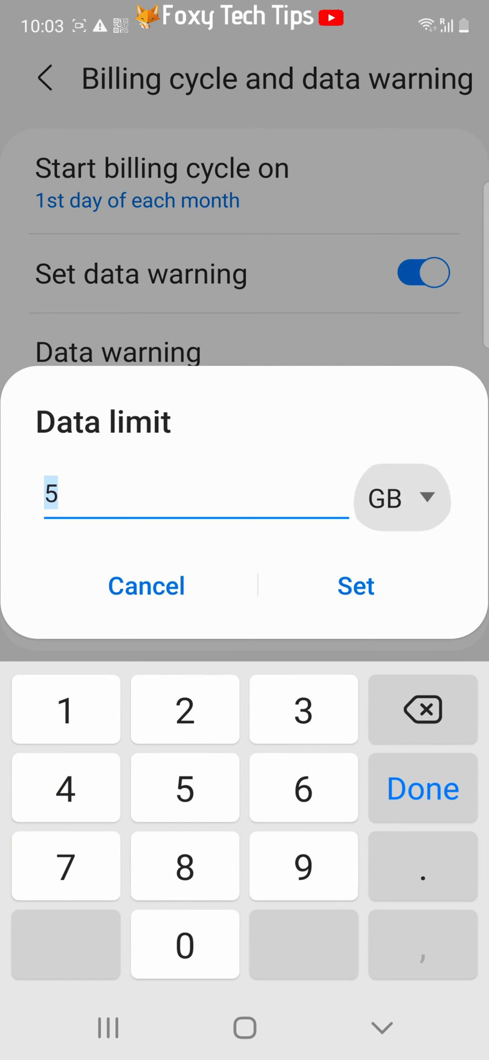
left_click(402, 499)
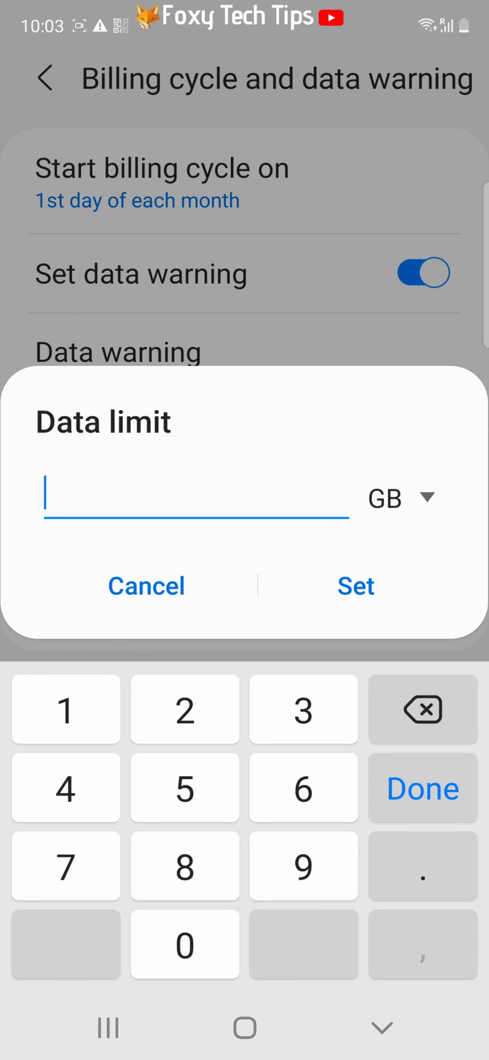
type("2")
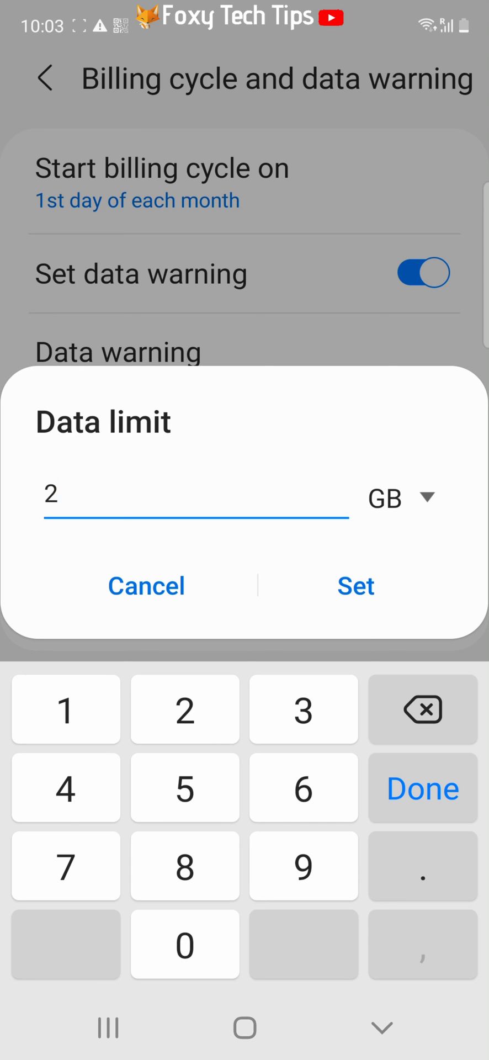
left_click(355, 586)
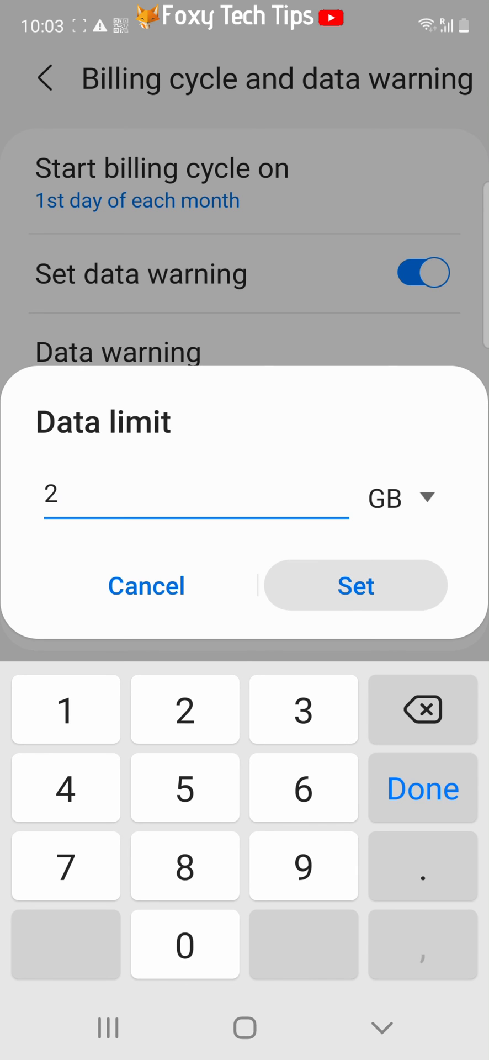
left_click(355, 585)
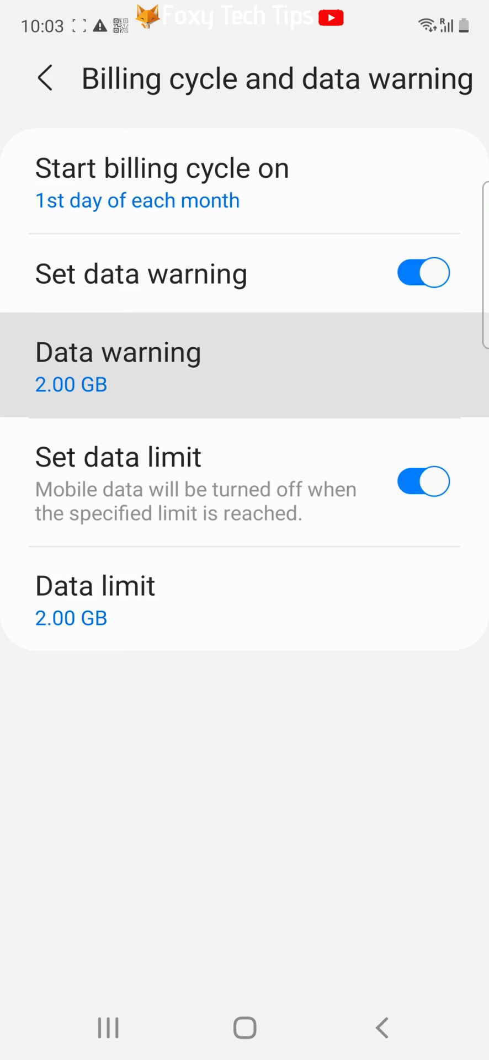
- Set the data warning to 1.5 GB and return to the usage graph showing both values
left_click(117, 365)
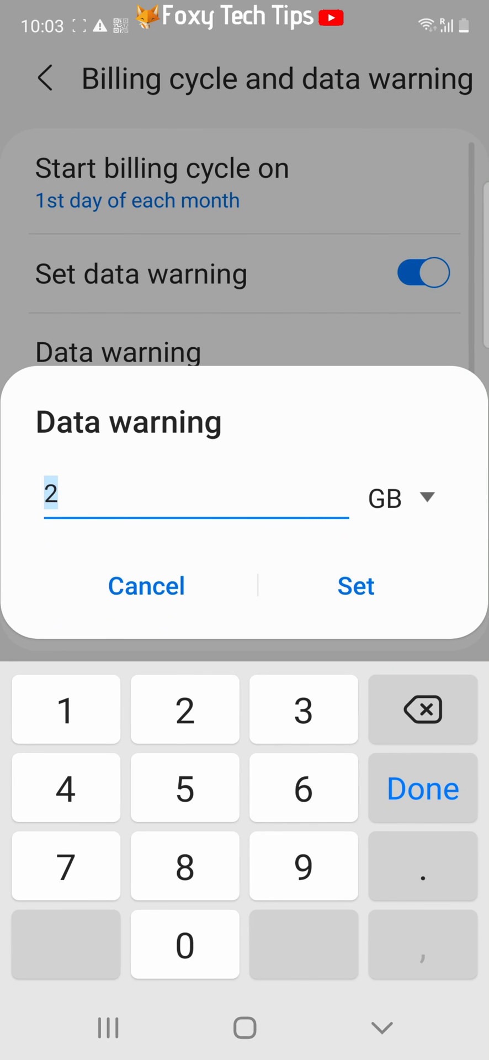
type("1.5")
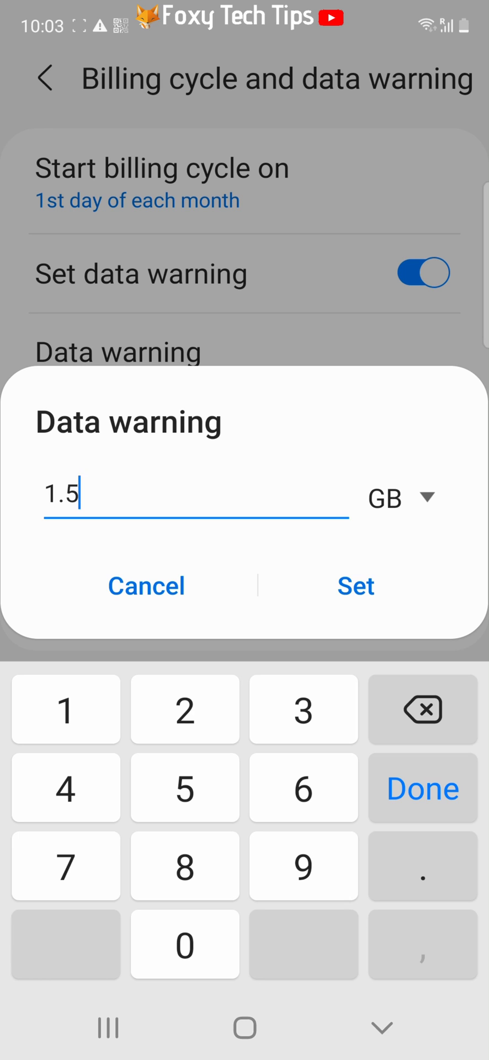
left_click(355, 585)
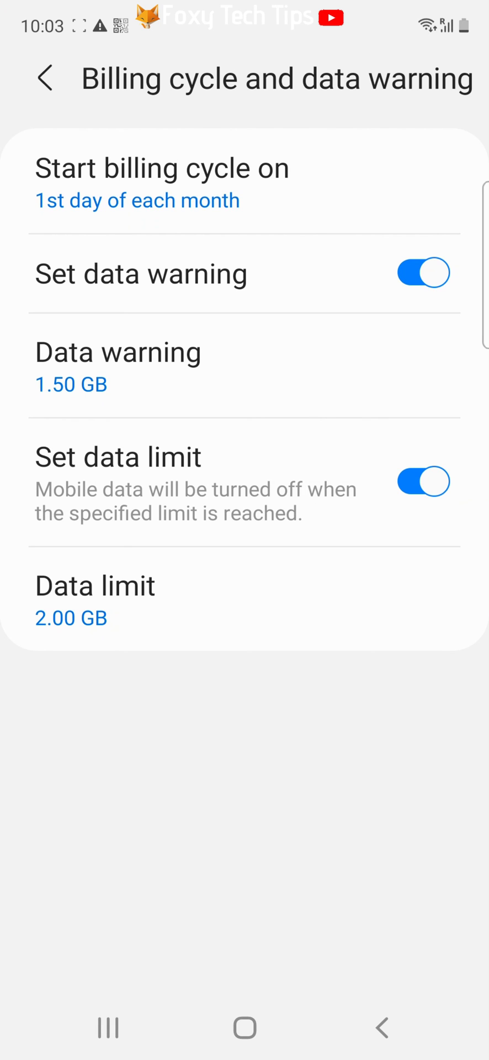
left_click(45, 78)
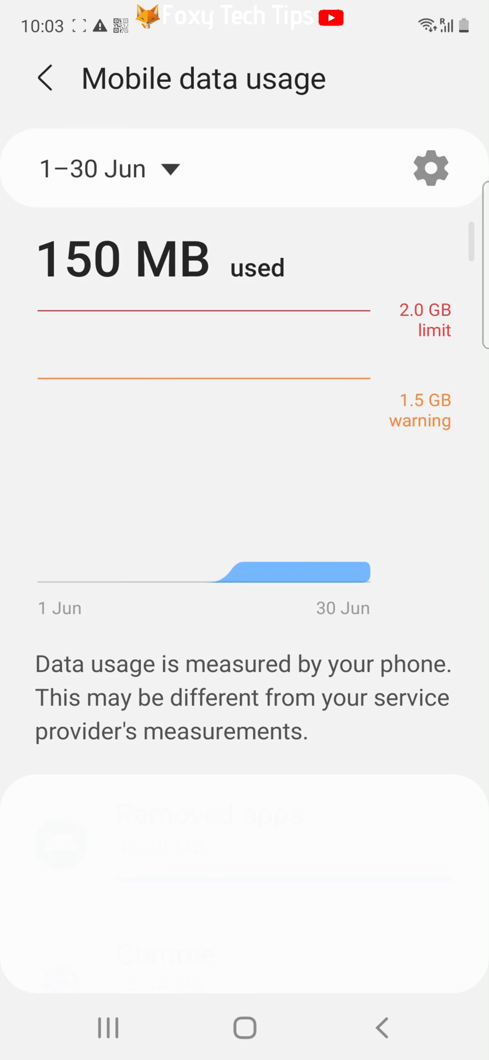